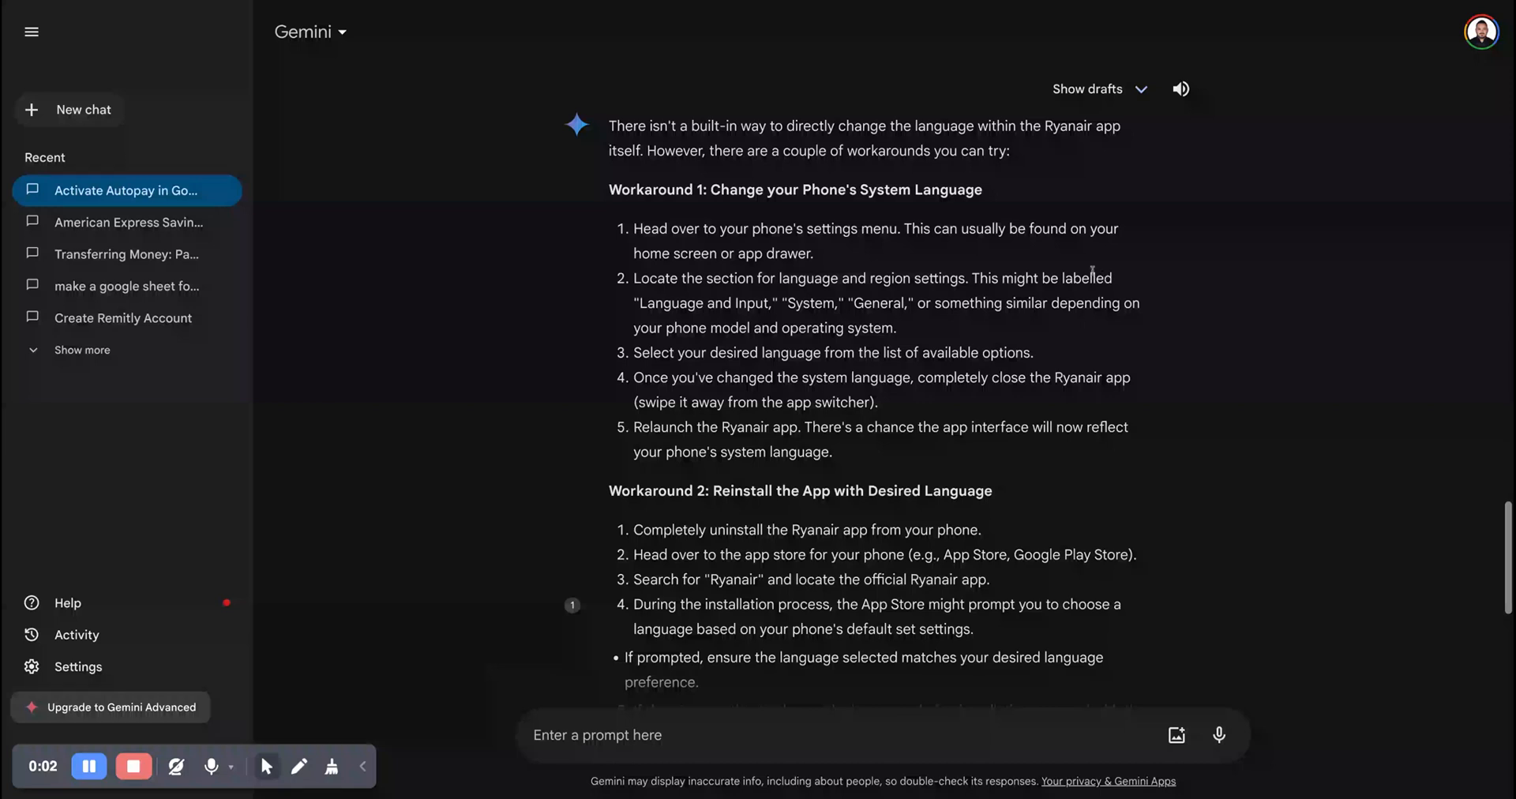
{"action": "mouse_move", "coordinate": [676, 129]}
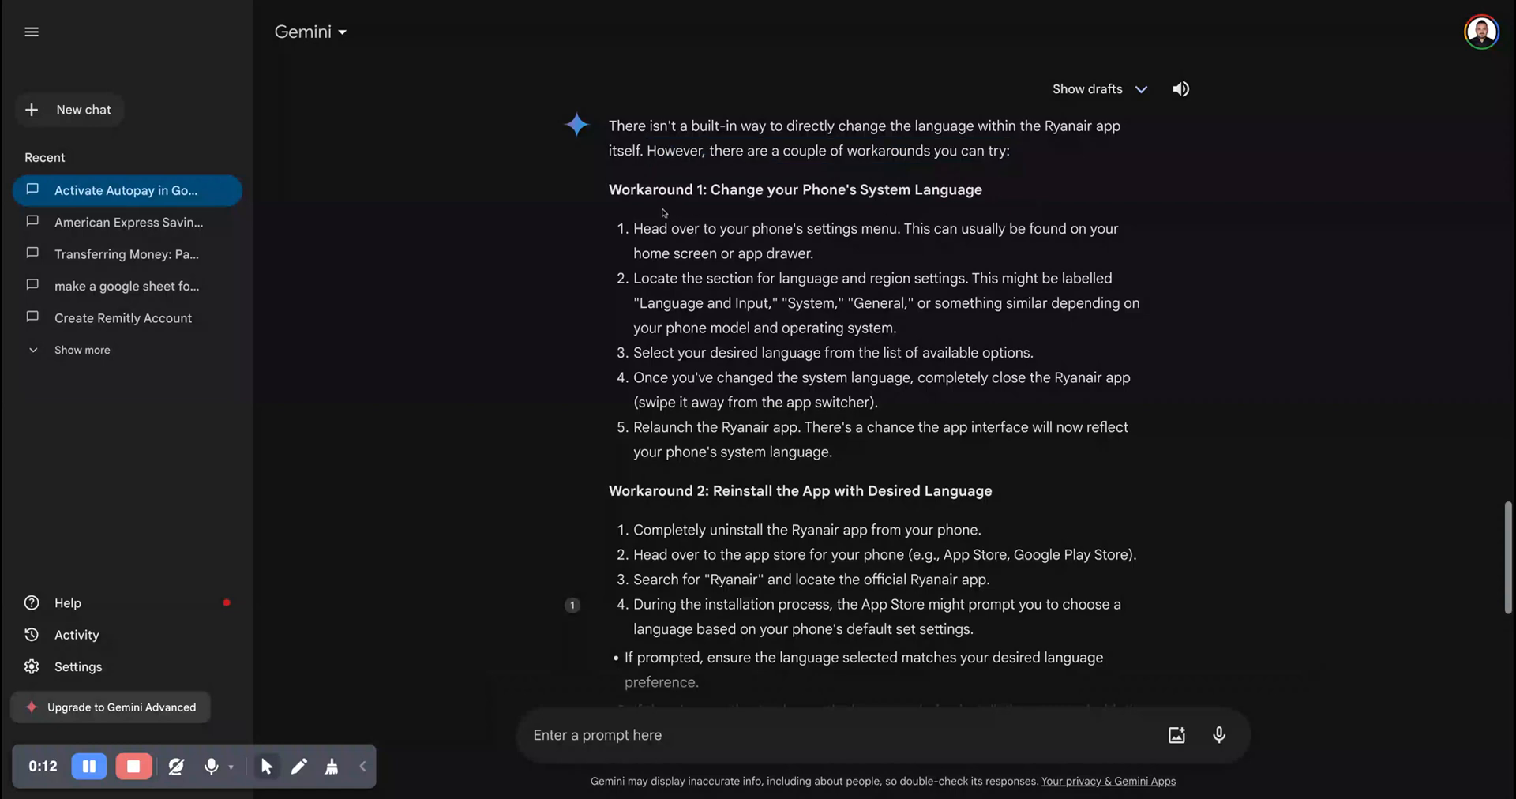
{"action": "mouse_move", "coordinate": [809, 207]}
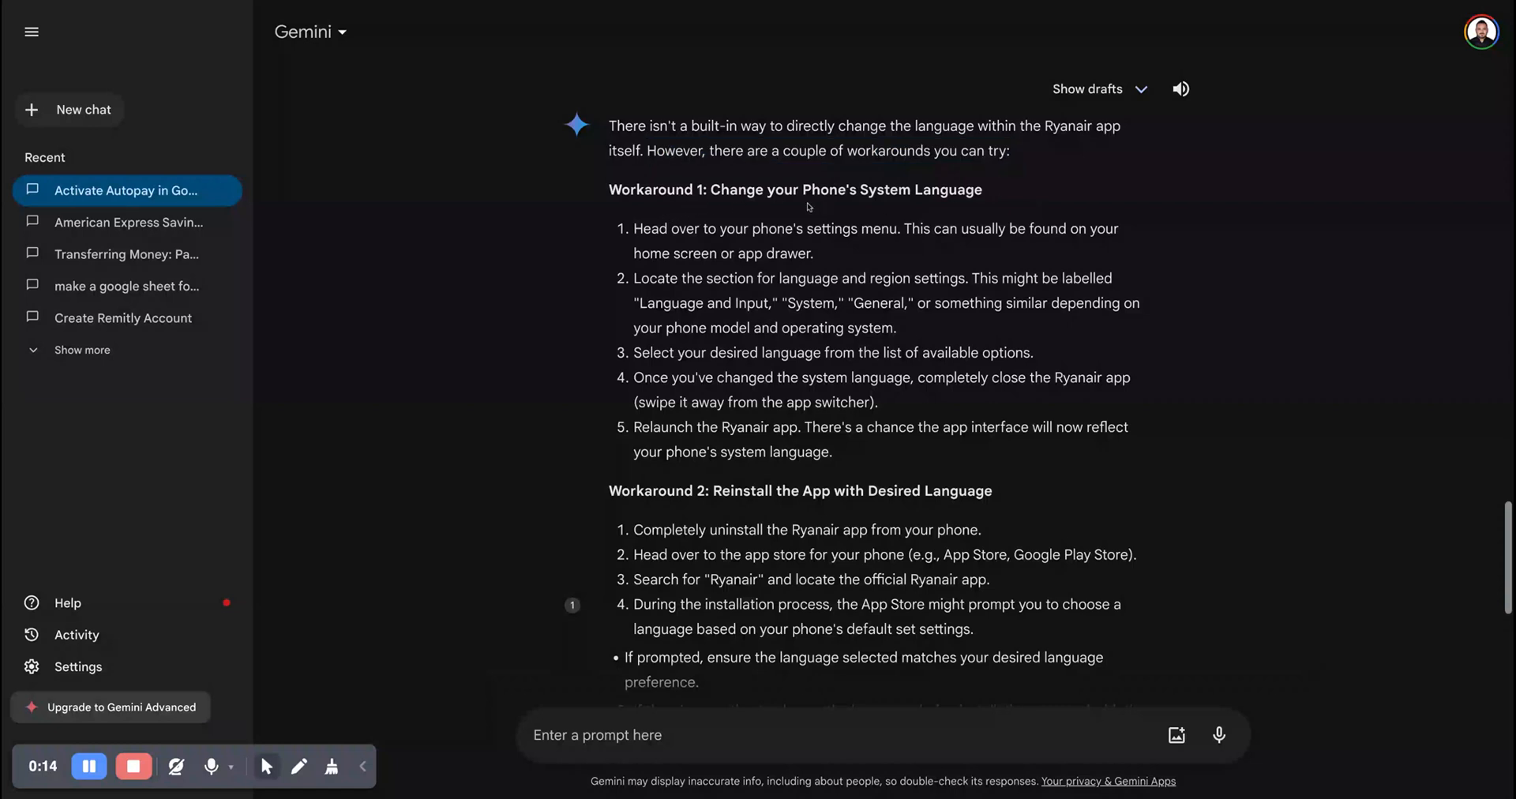
{"action": "mouse_move", "coordinate": [711, 231]}
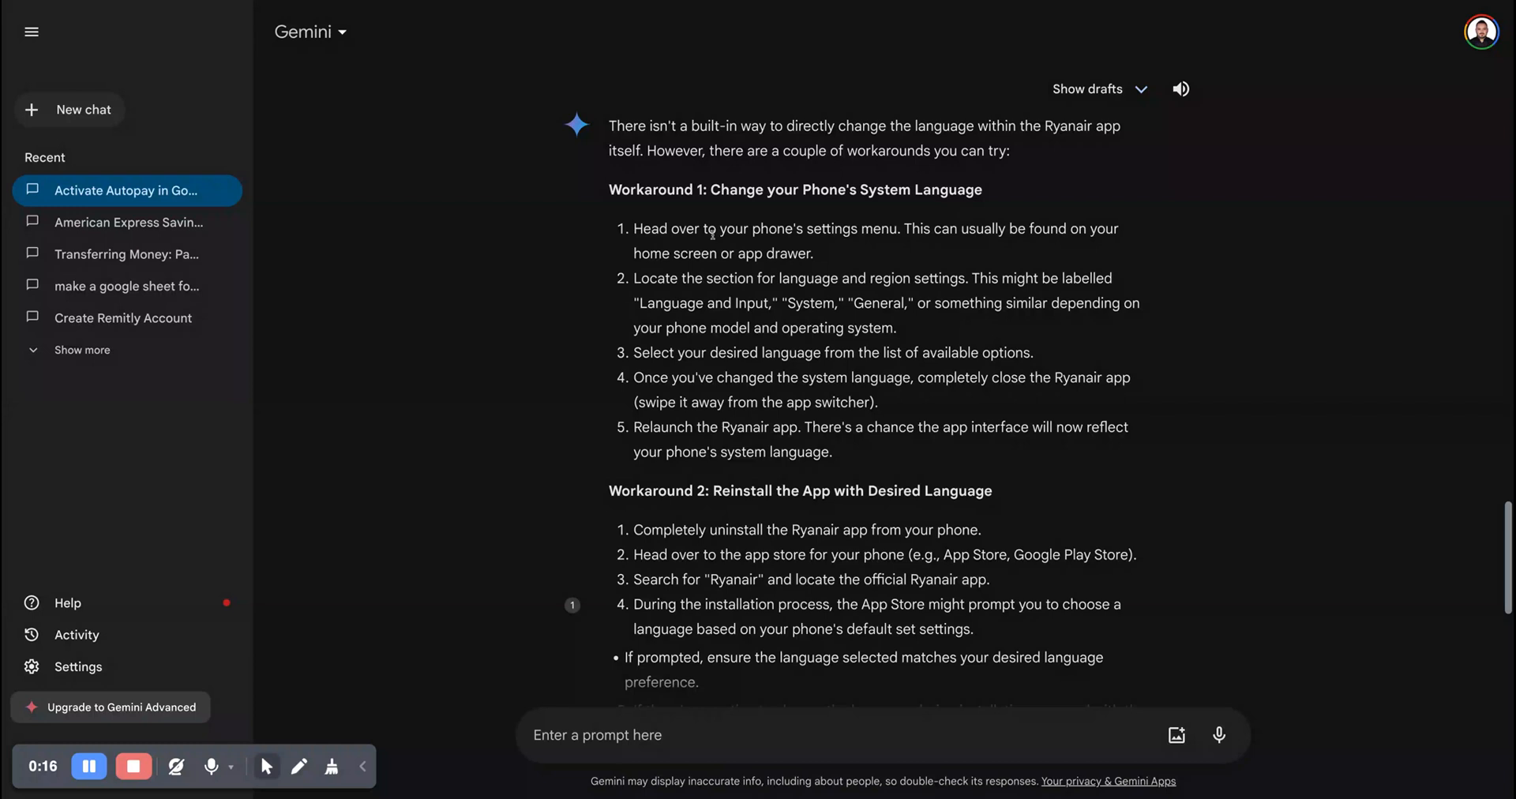
{"action": "mouse_move", "coordinate": [822, 253]}
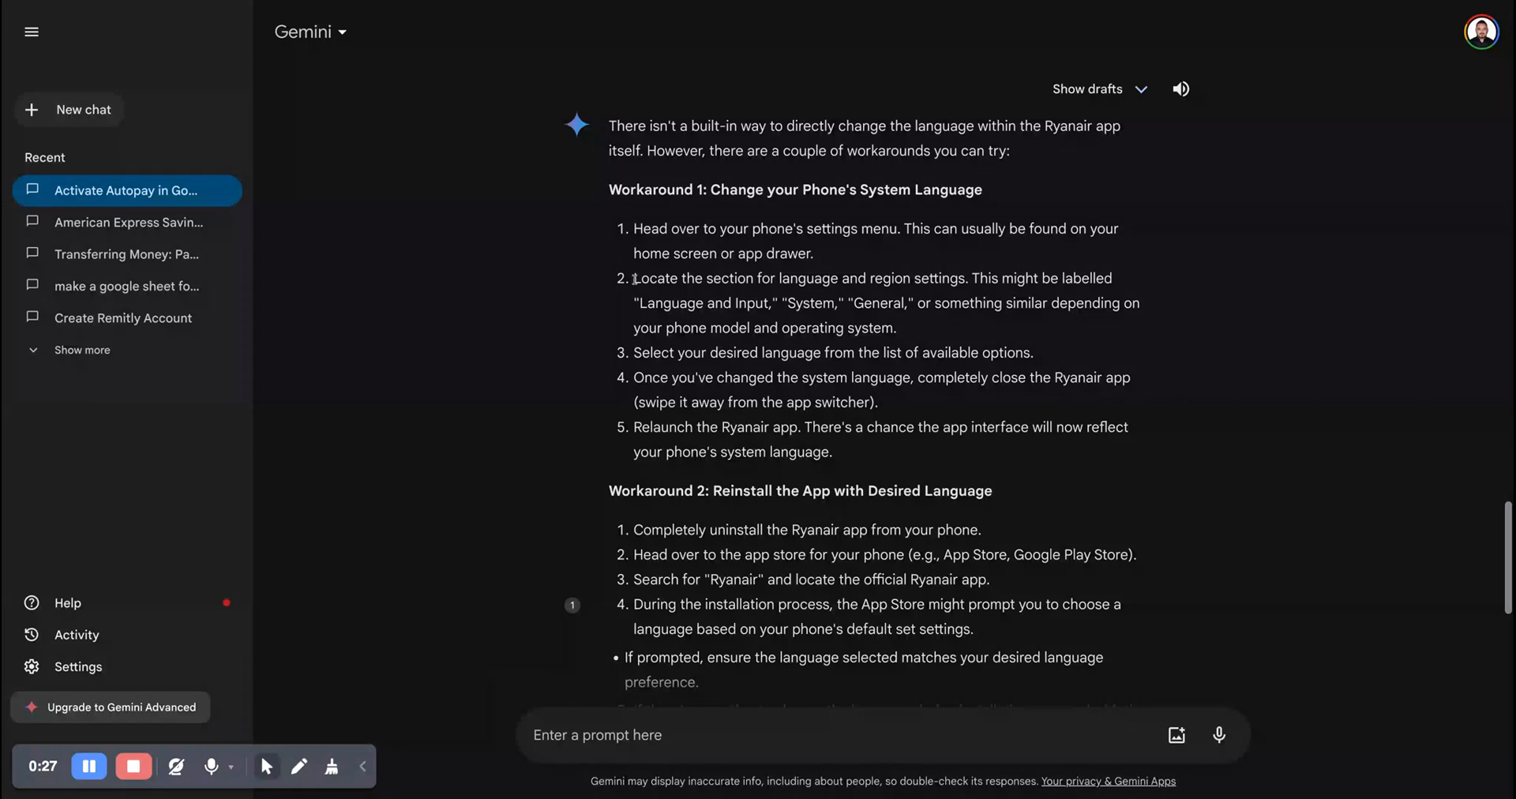
Highlight the Workaround 2 reinstall steps while reading, including relaunching the Ryanair app, then clear the highlight
{"action": "left_click_drag", "start_coordinate": [633, 278], "coordinate": [951, 278]}
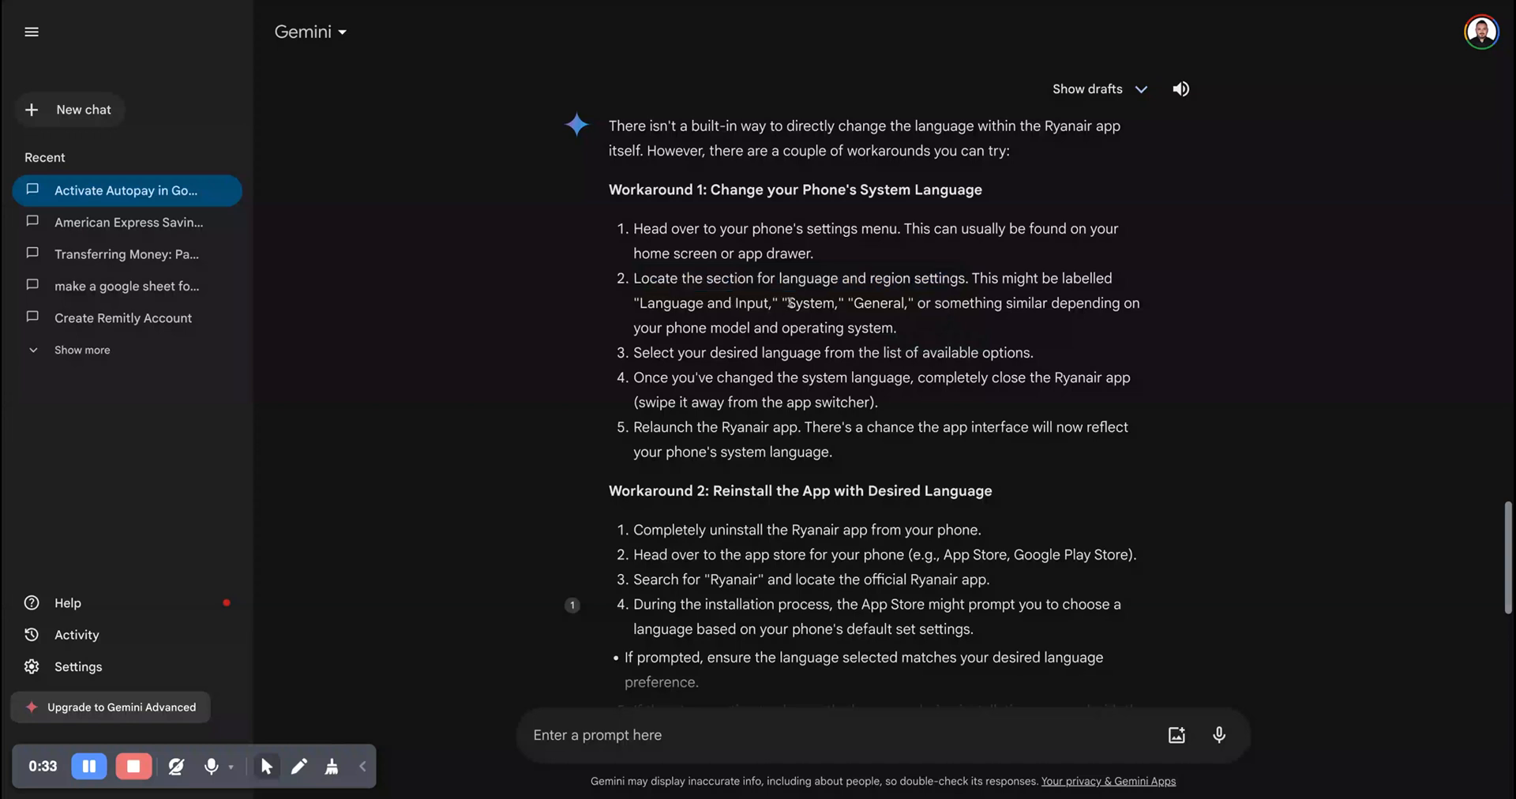
{"action": "double_click", "coordinate": [879, 302]}
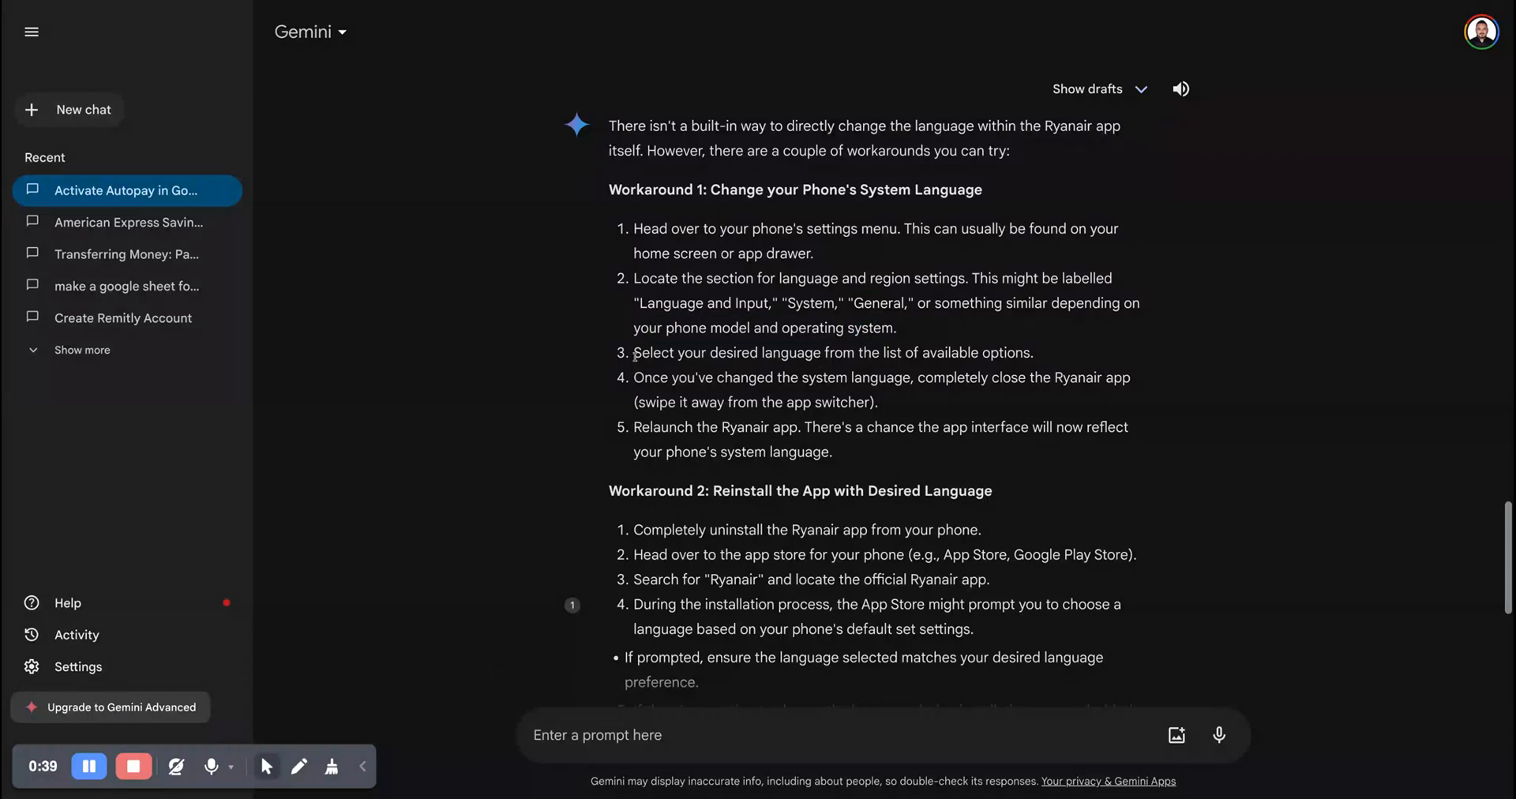
{"action": "left_click_drag", "start_coordinate": [633, 353], "coordinate": [899, 352]}
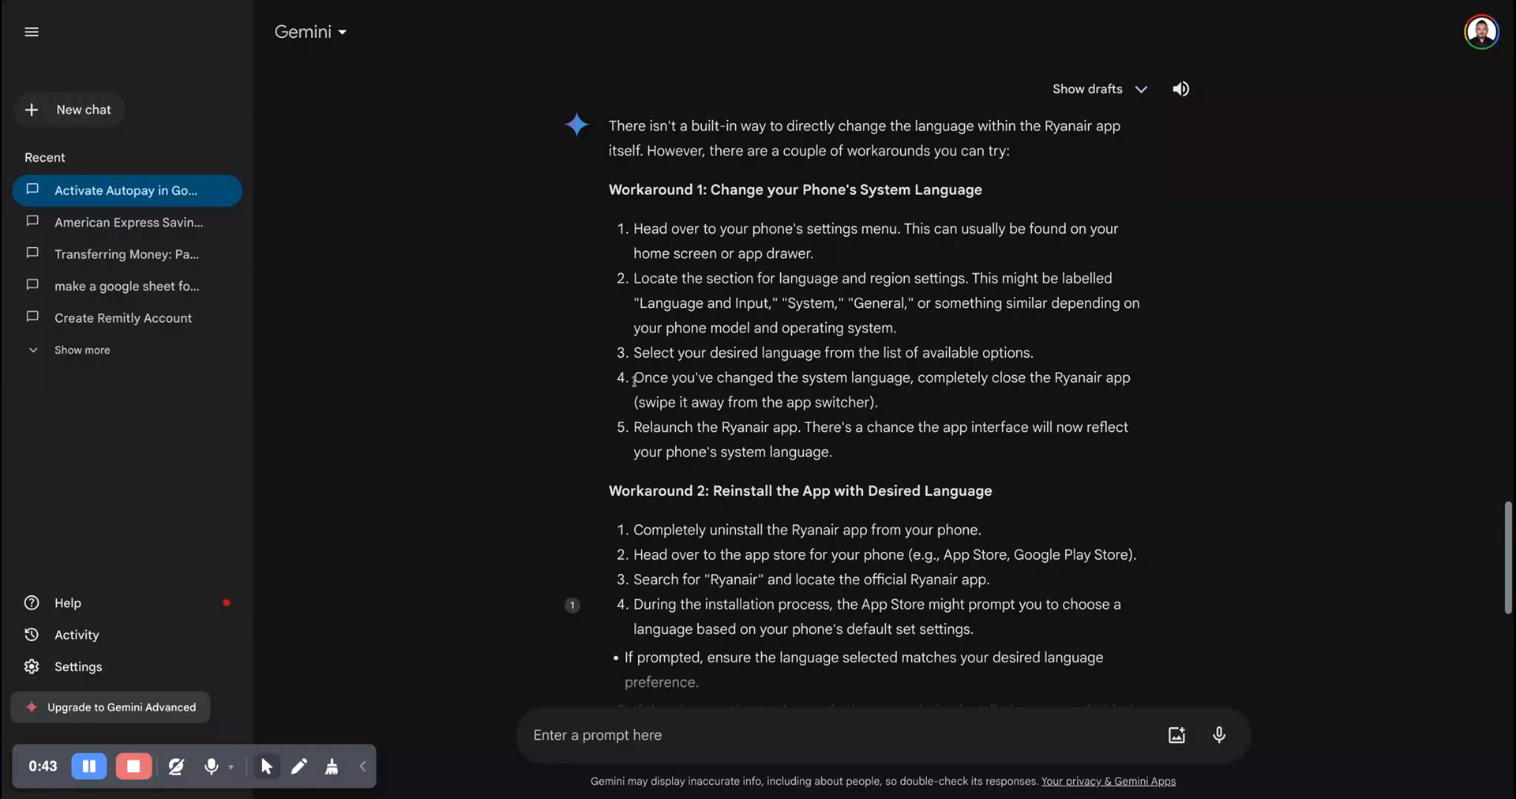
{"action": "left_click_drag", "start_coordinate": [634, 378], "coordinate": [905, 377]}
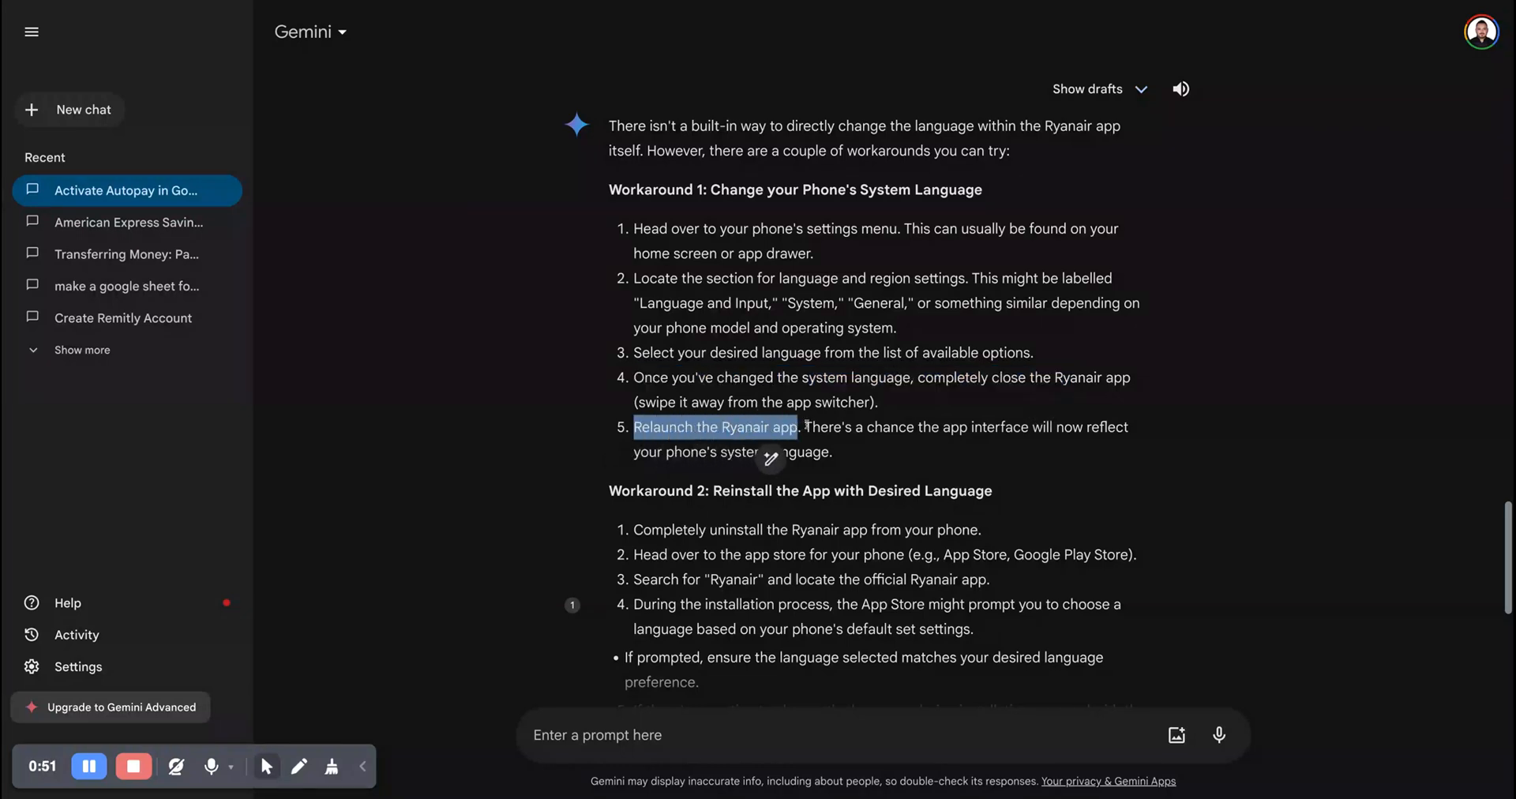
{"action": "left_click", "coordinate": [928, 430]}
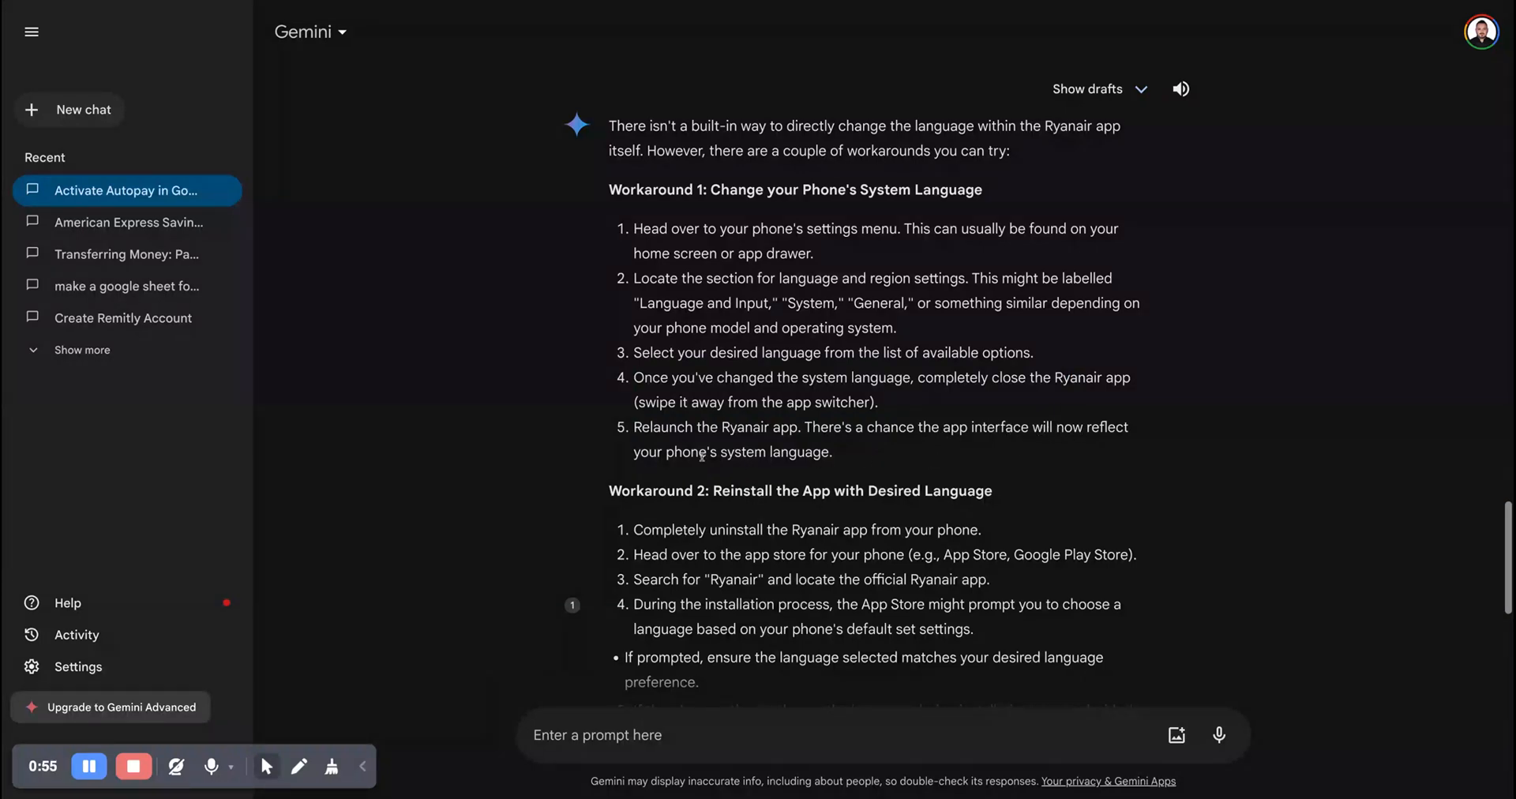
Scroll down to the final installation step and Important Note, highlighting lines while reading
{"action": "scroll", "scroll_direction": "down", "scroll_amount": 3}
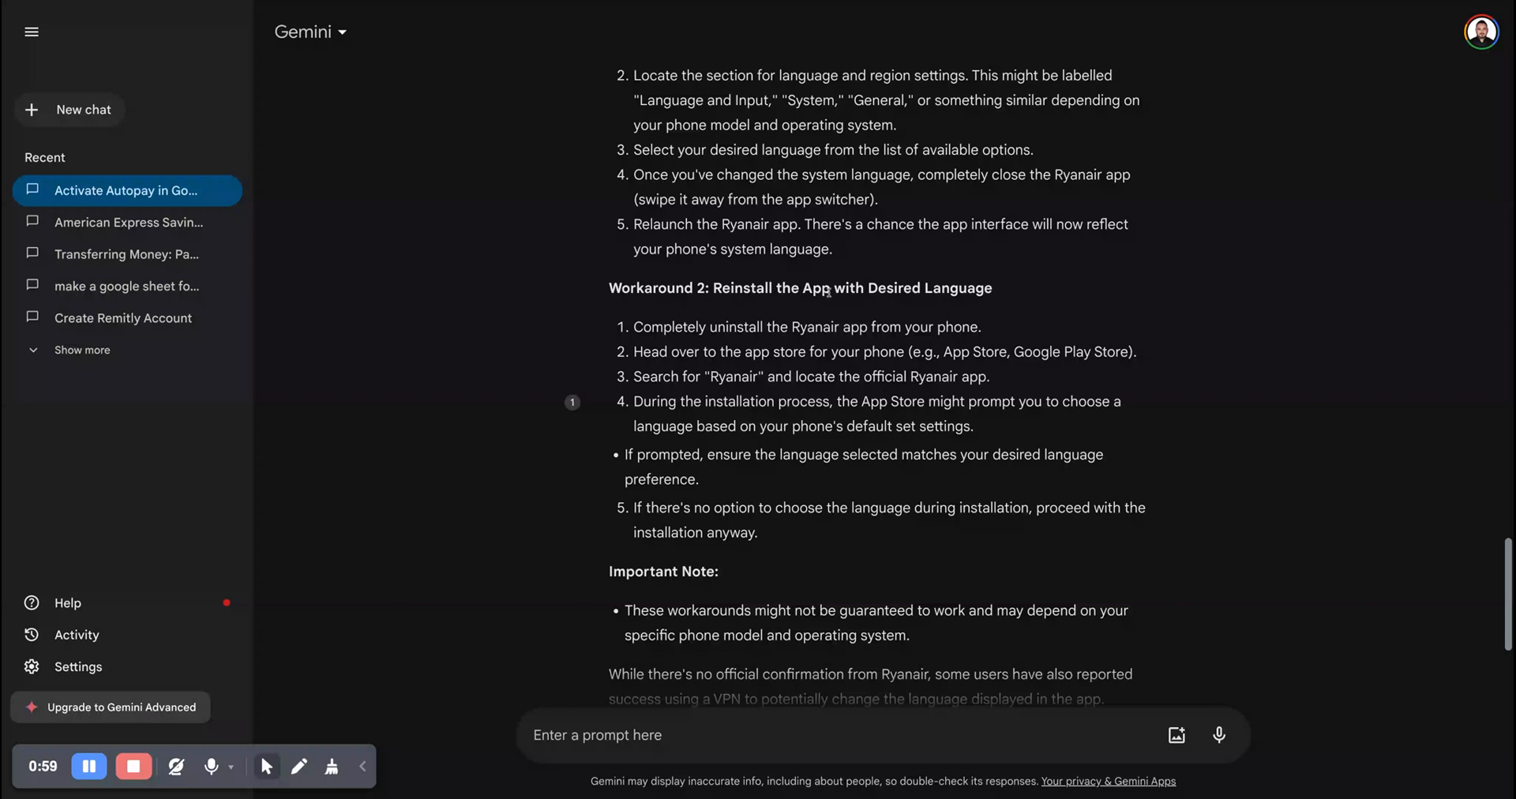
{"action": "mouse_move", "coordinate": [674, 336]}
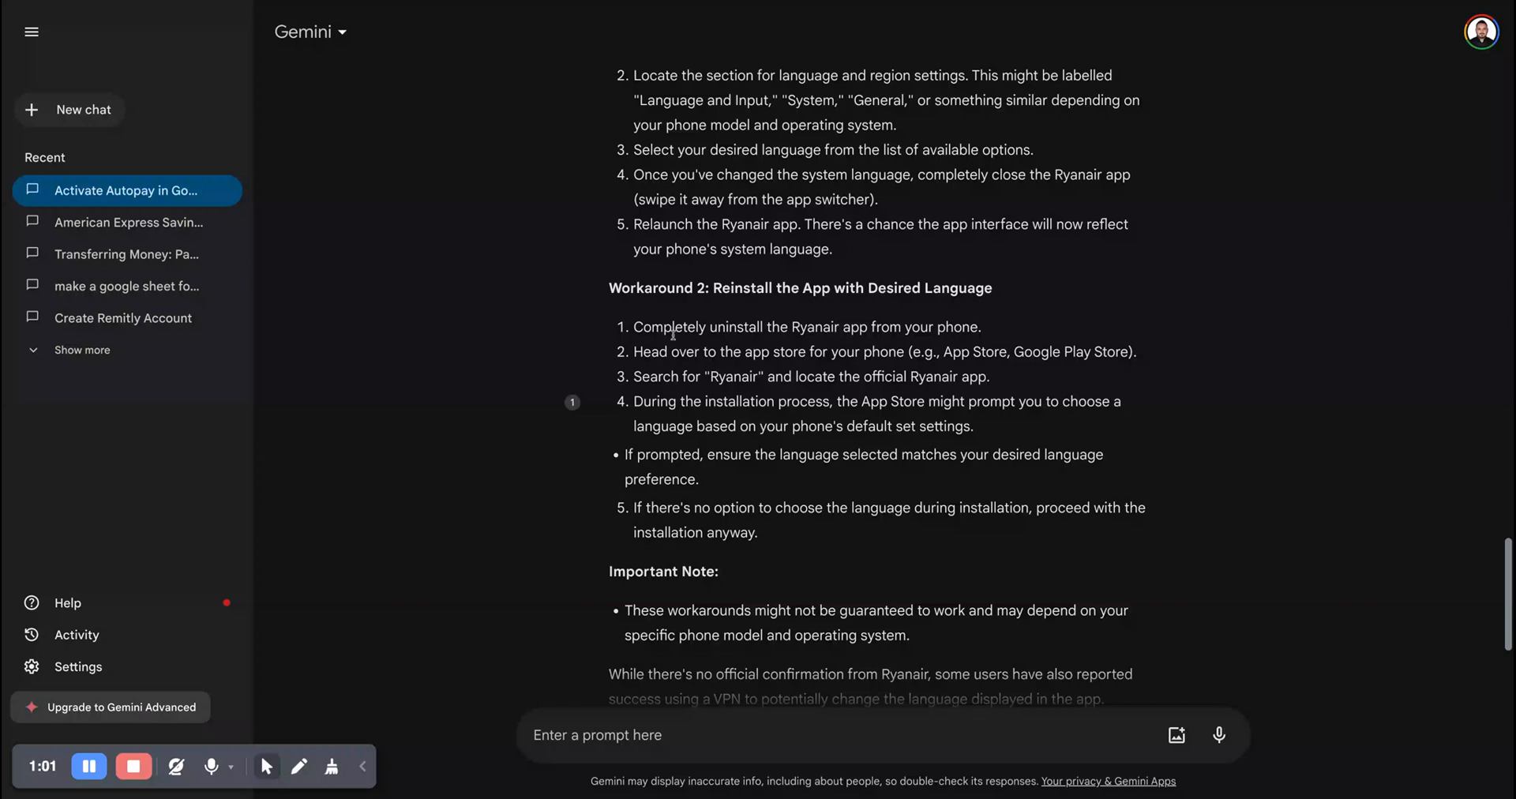
{"action": "left_click_drag", "start_coordinate": [709, 327], "coordinate": [929, 327]}
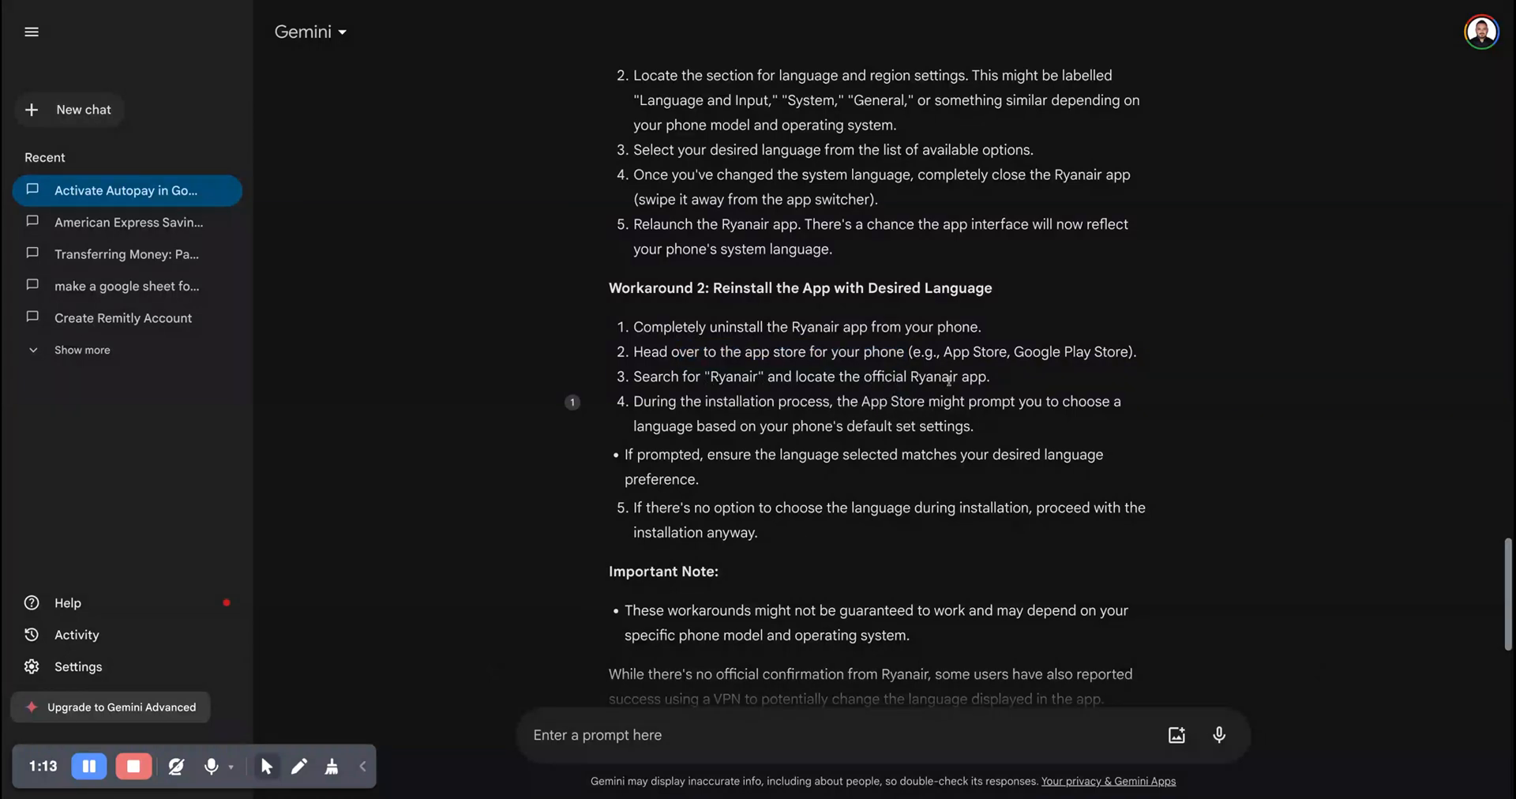
{"action": "left_click_drag", "start_coordinate": [641, 401], "coordinate": [807, 401]}
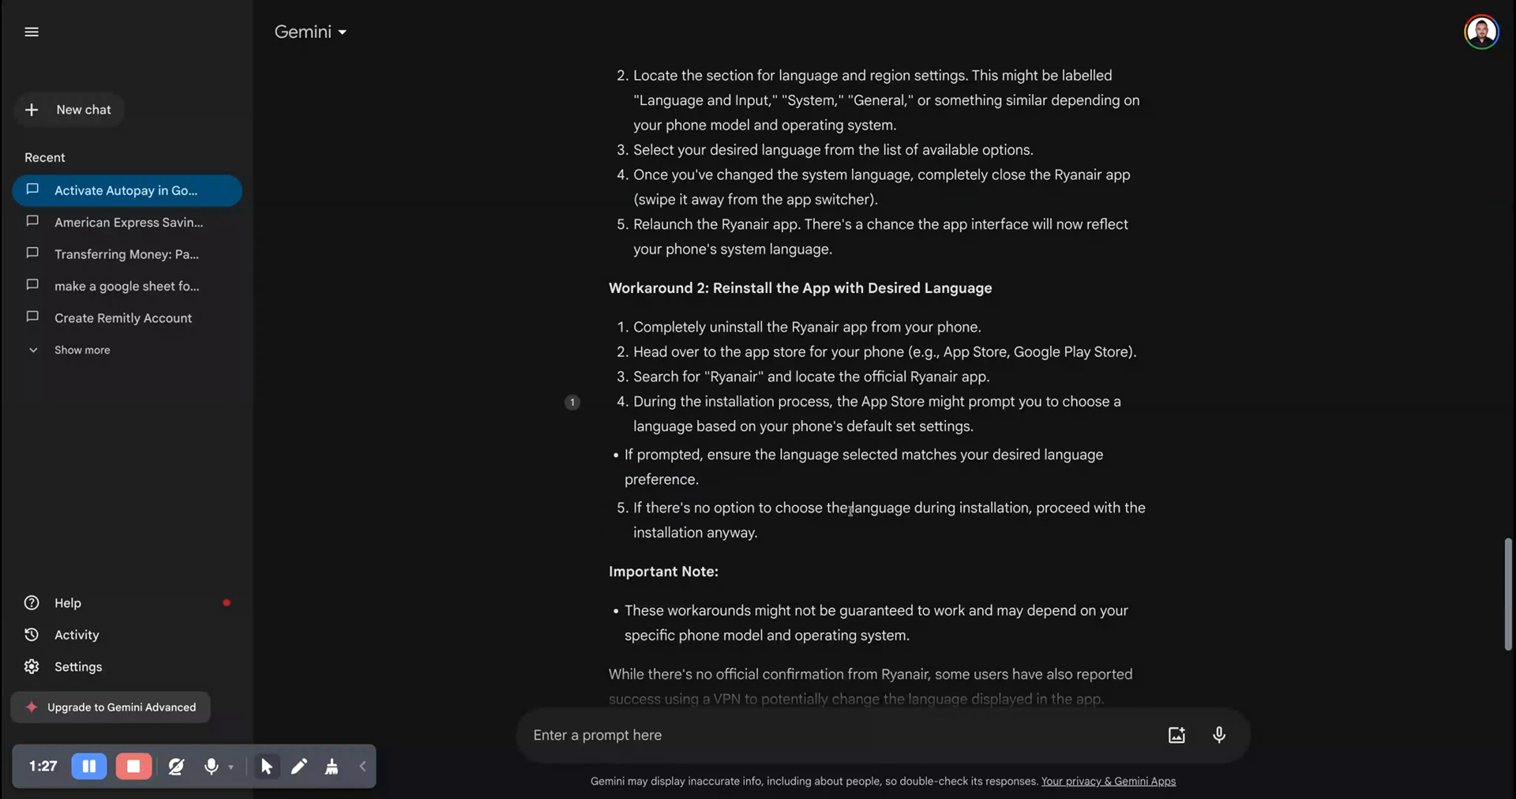
{"action": "mouse_move", "coordinate": [1180, 511]}
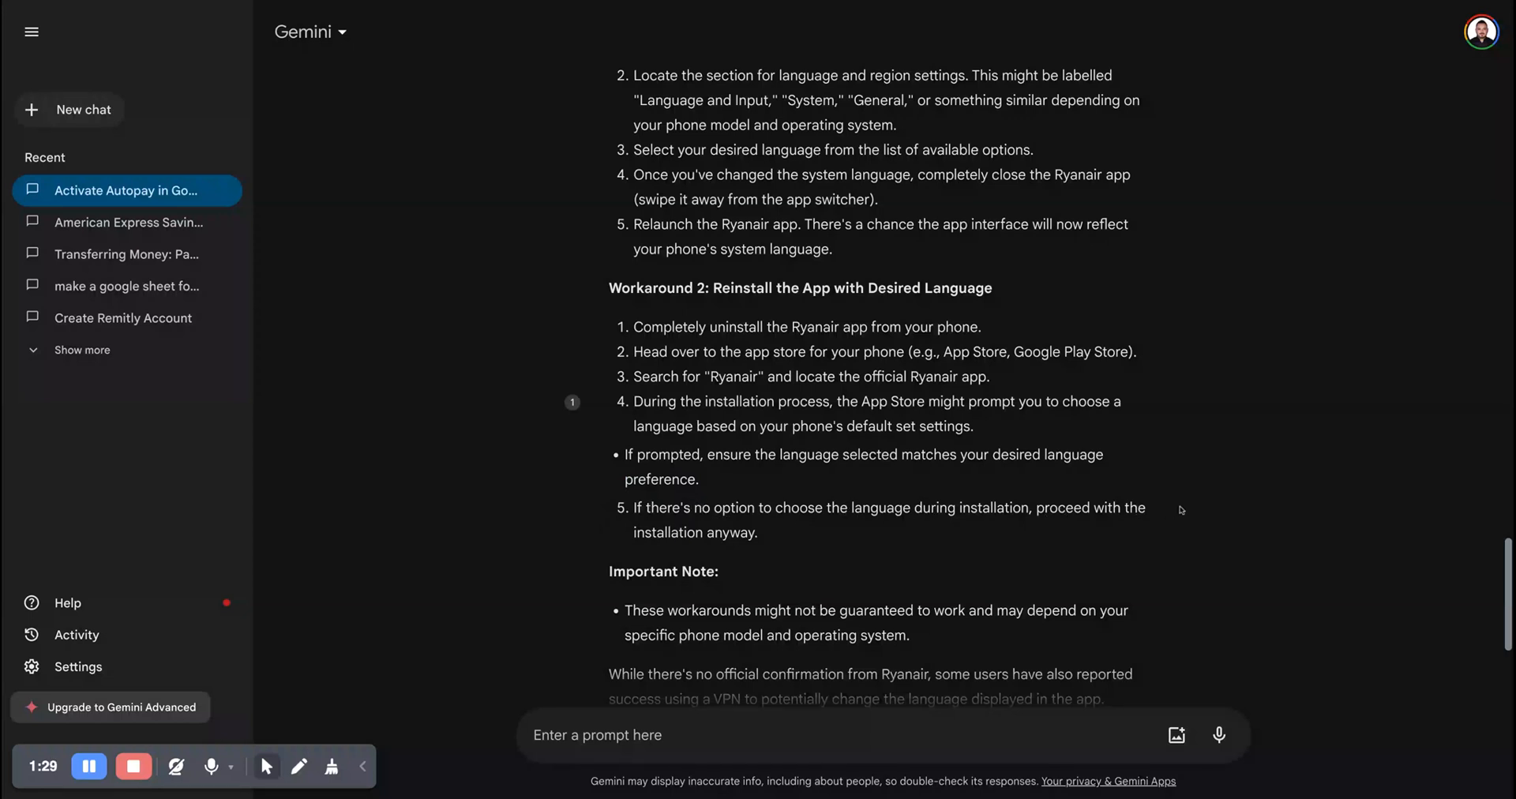
Scroll to the end of the answer and highlight the closing caveat about using a VPN
{"action": "scroll", "scroll_direction": "down", "scroll_amount": 3}
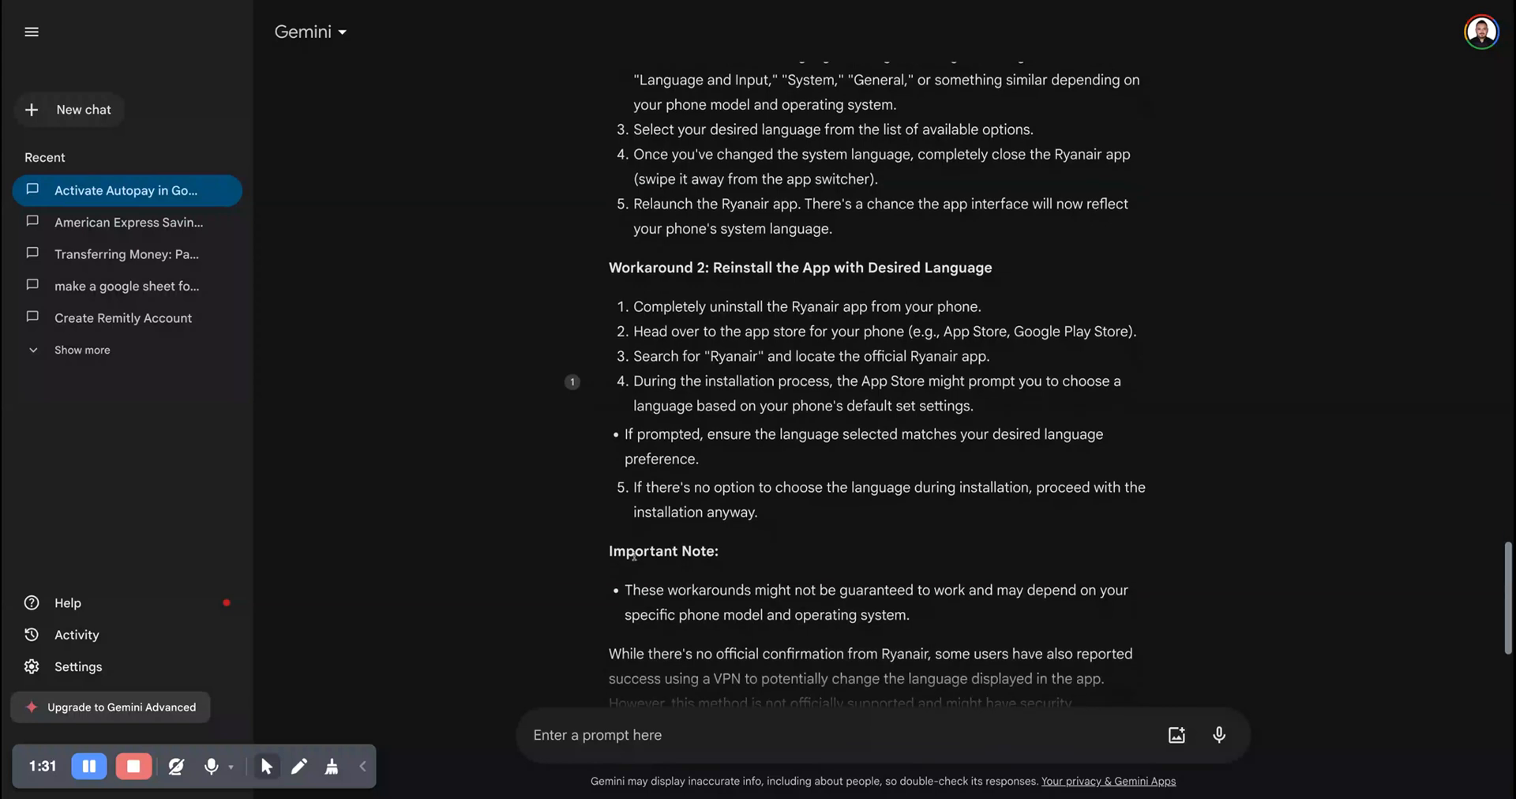
{"action": "scroll", "scroll_direction": "down", "scroll_amount": 3}
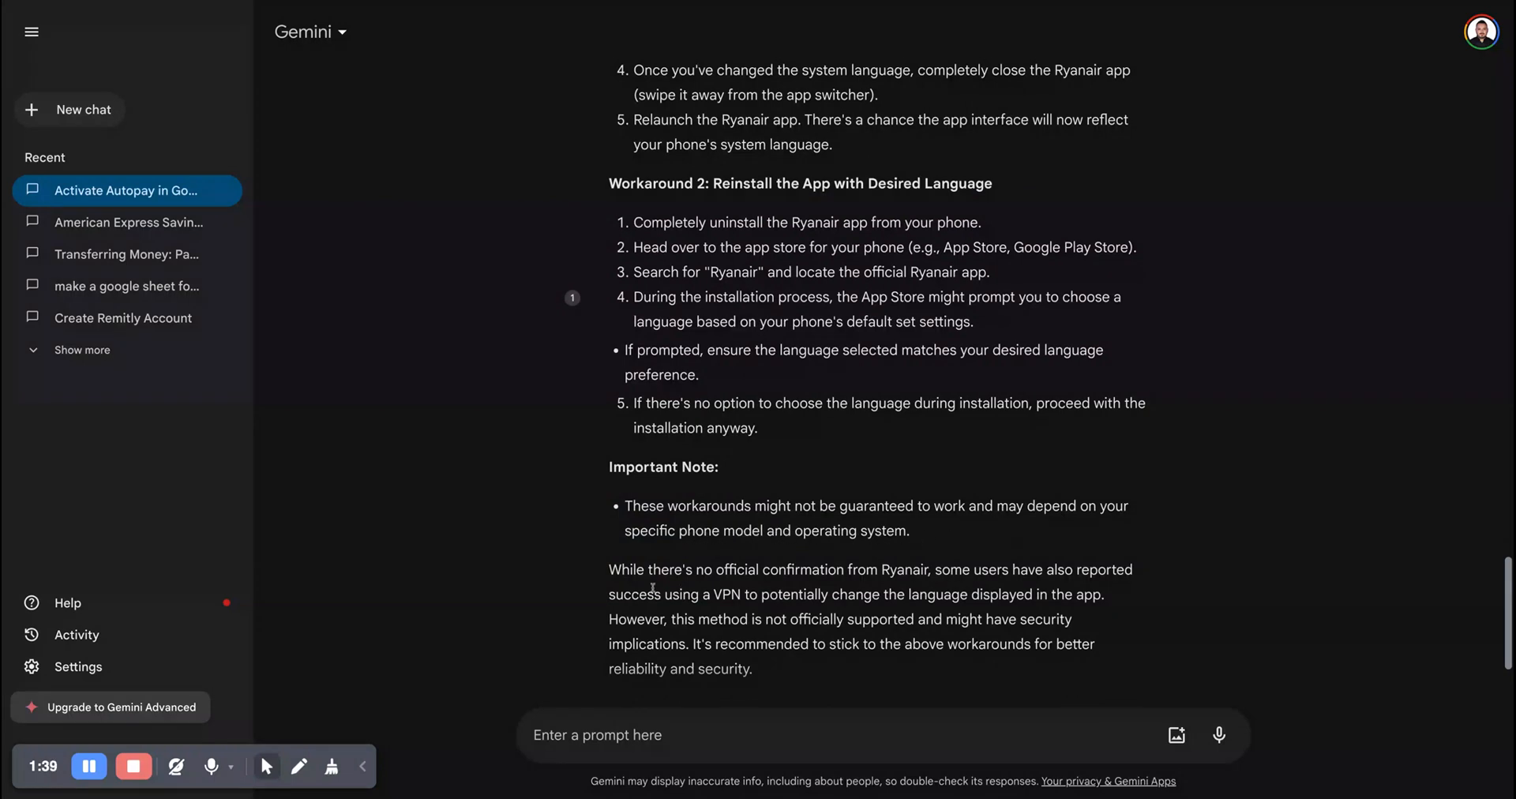
{"action": "double_click", "coordinate": [902, 569]}
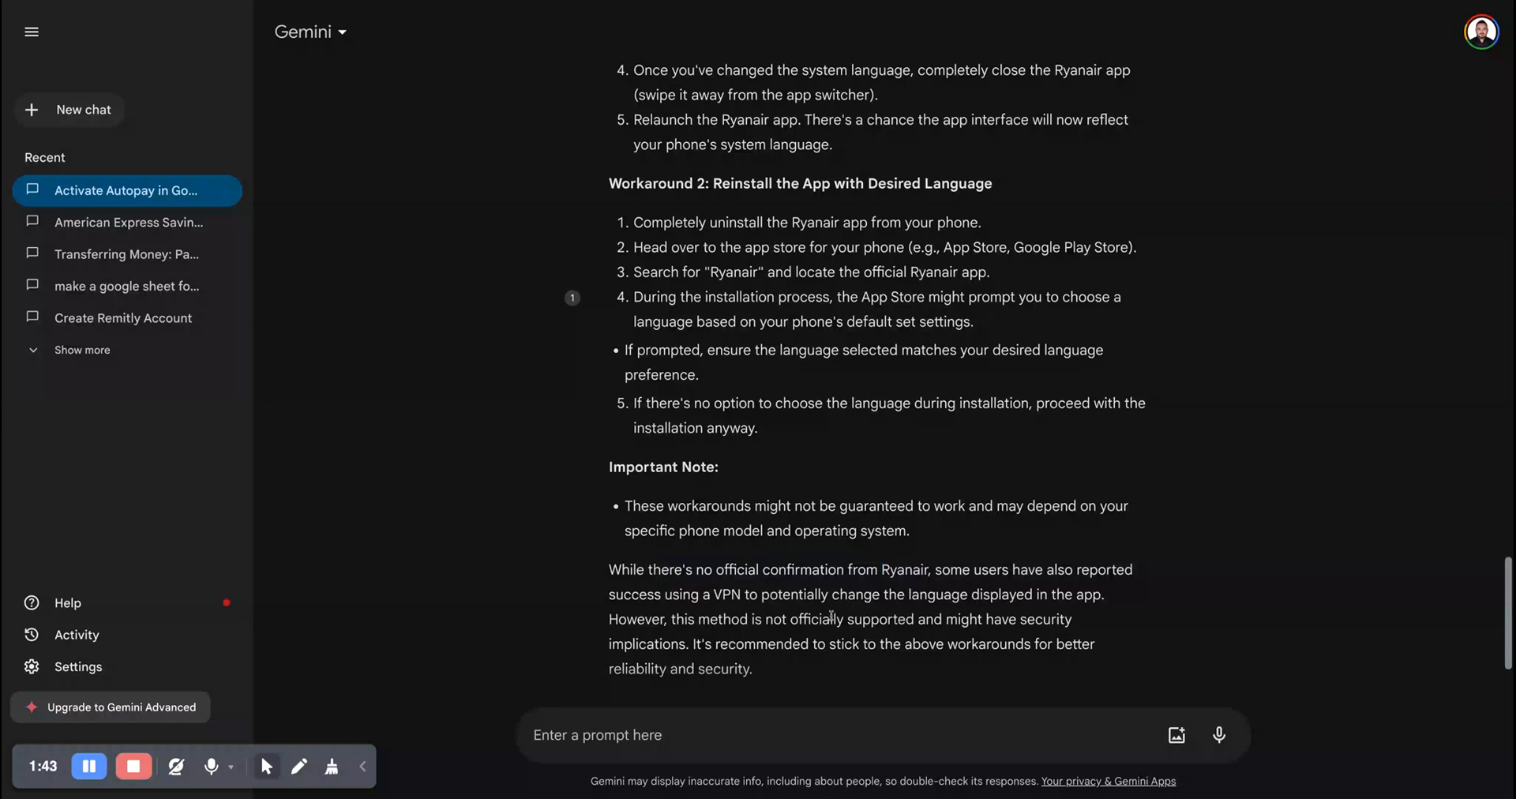
{"action": "double_click", "coordinate": [728, 594]}
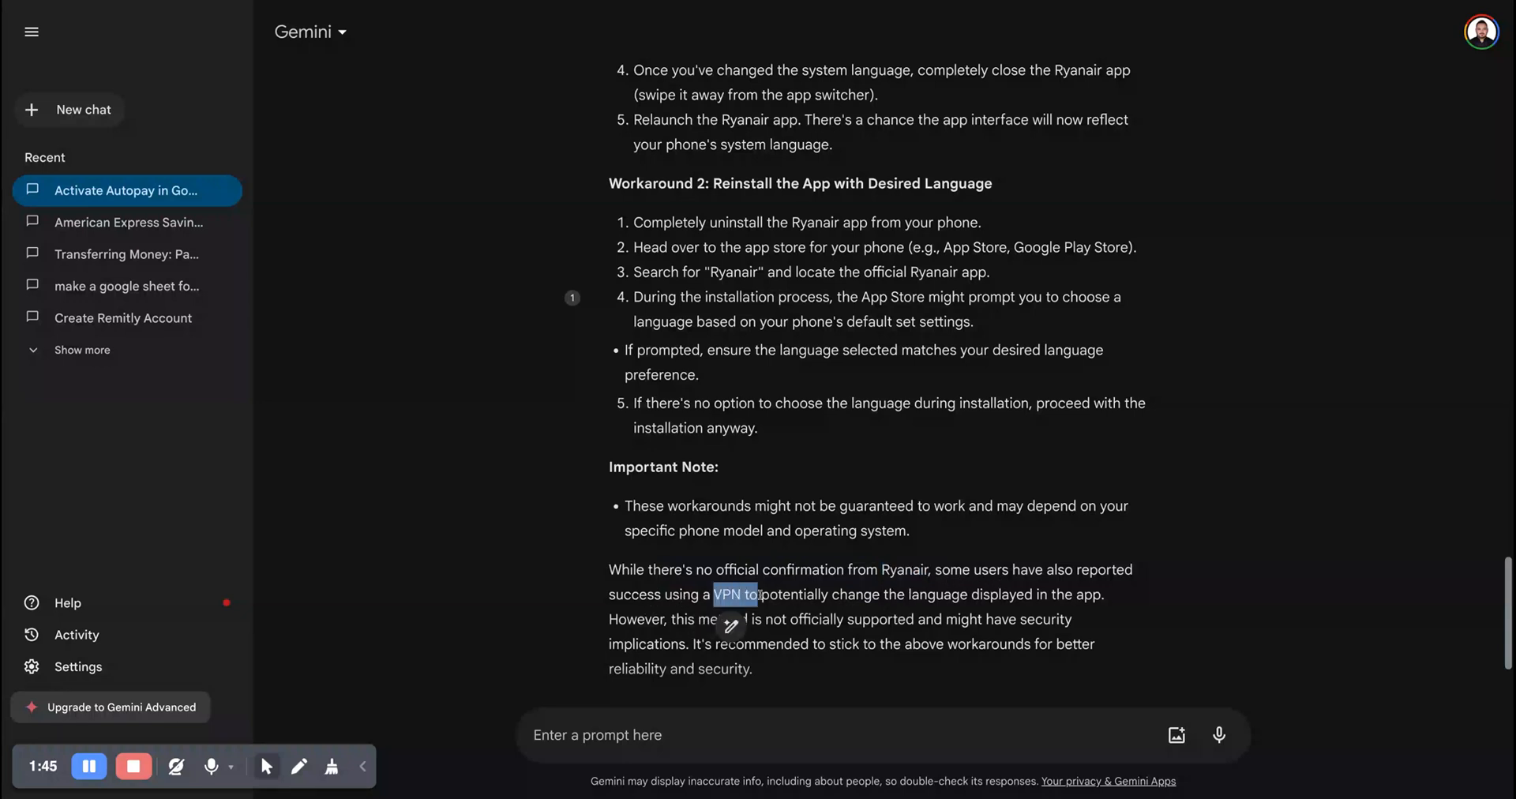
{"action": "left_click_drag", "start_coordinate": [714, 594], "coordinate": [957, 619]}
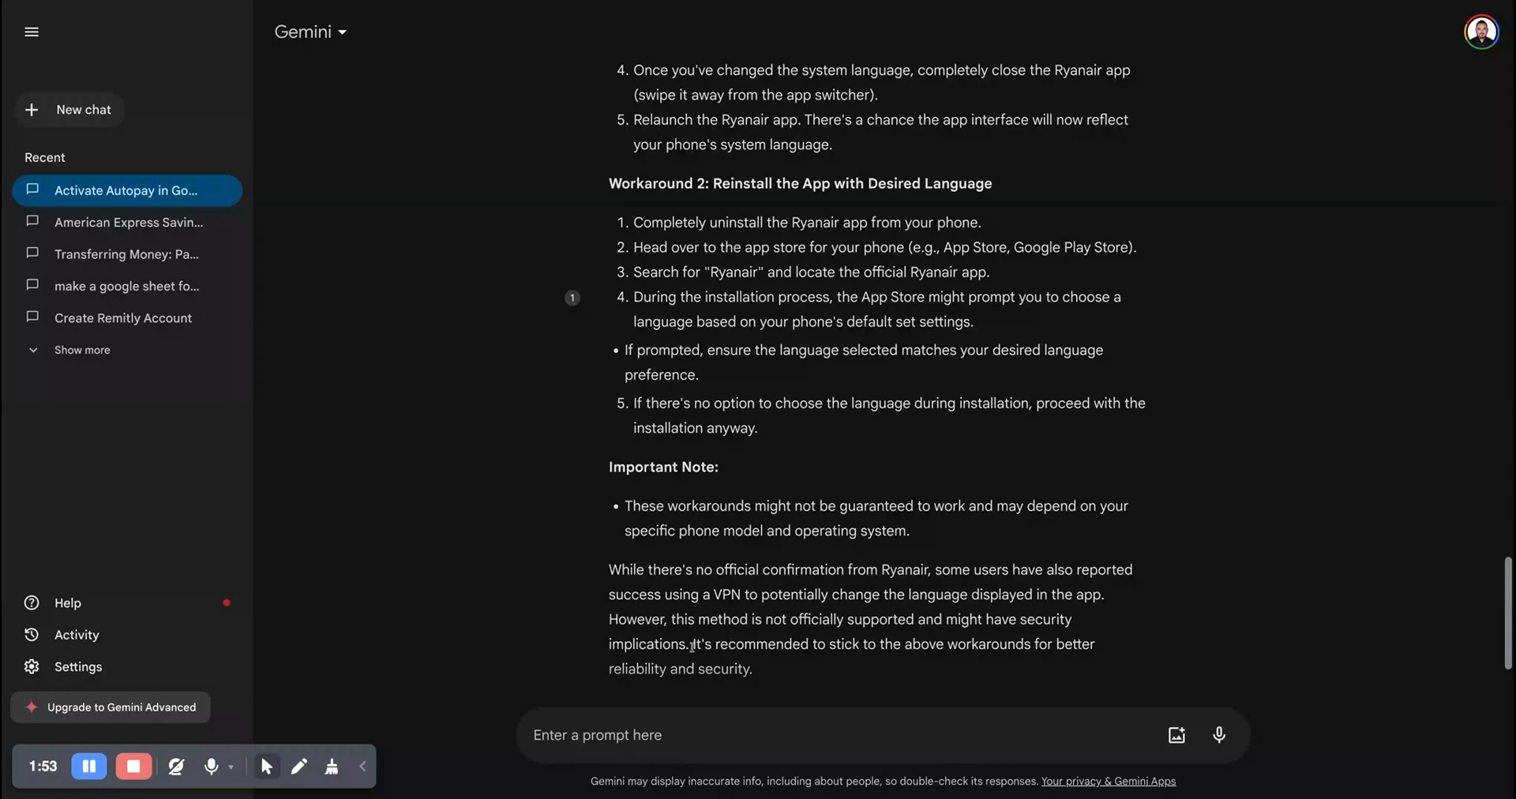
{"action": "left_click_drag", "start_coordinate": [685, 644], "coordinate": [878, 643]}
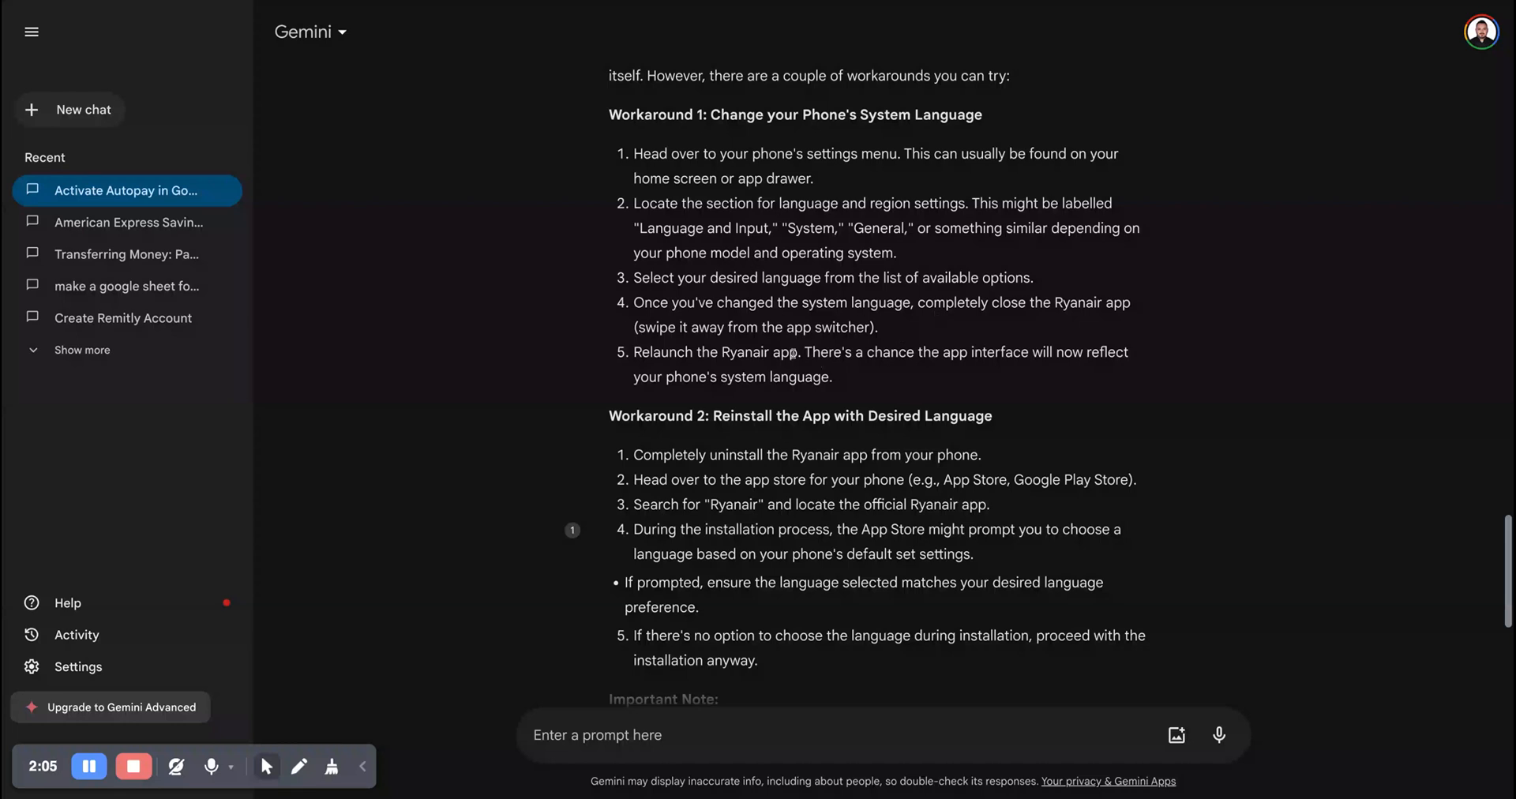
{"action": "mouse_move", "coordinate": [346, 635]}
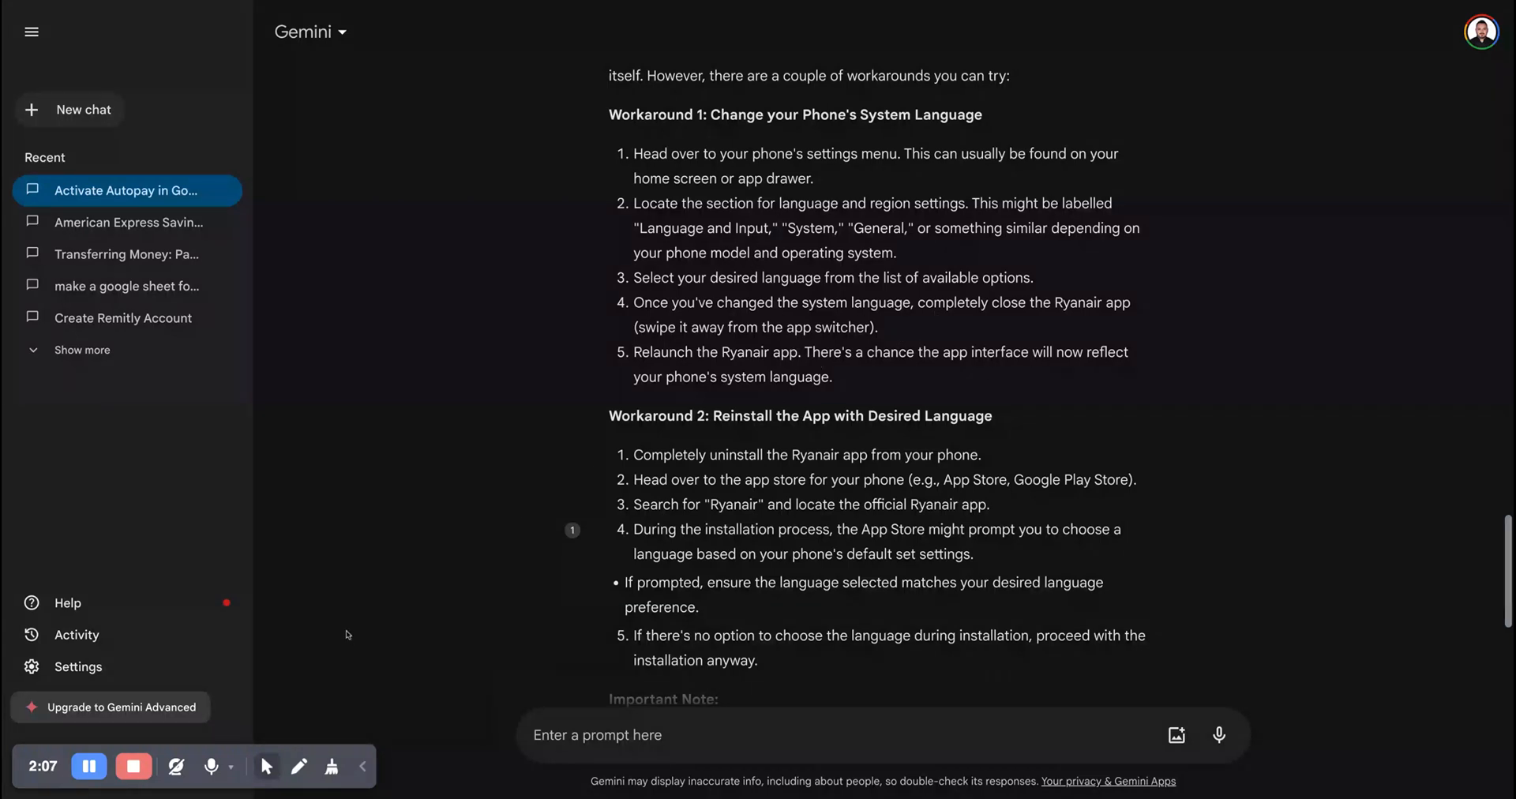